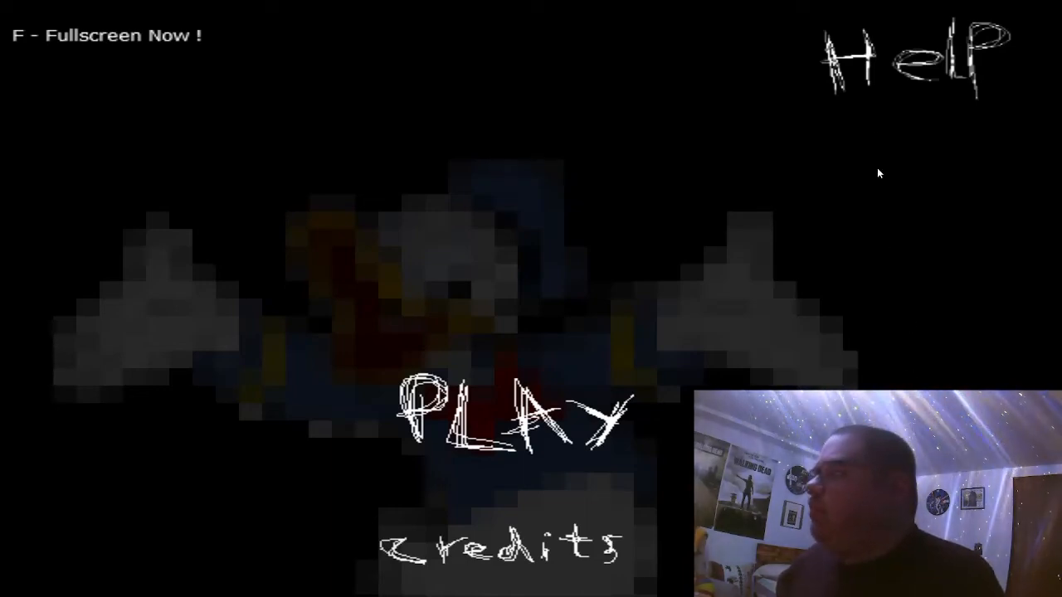
# Open Angry Donald's Help screen showing the story premise and control list.
pyautogui.click(905, 58)
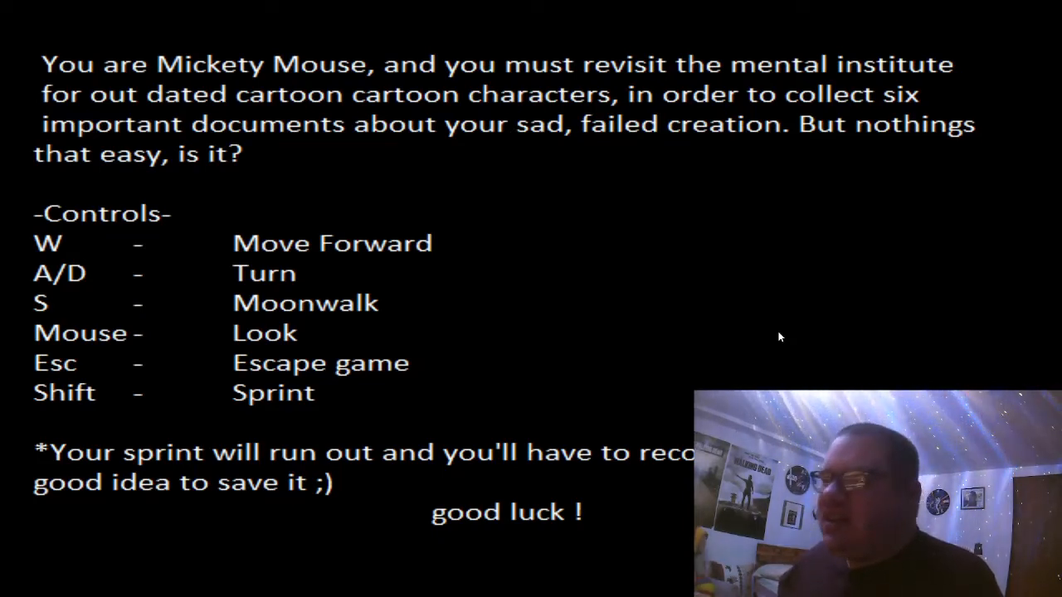
pyautogui.moveTo(579, 402)
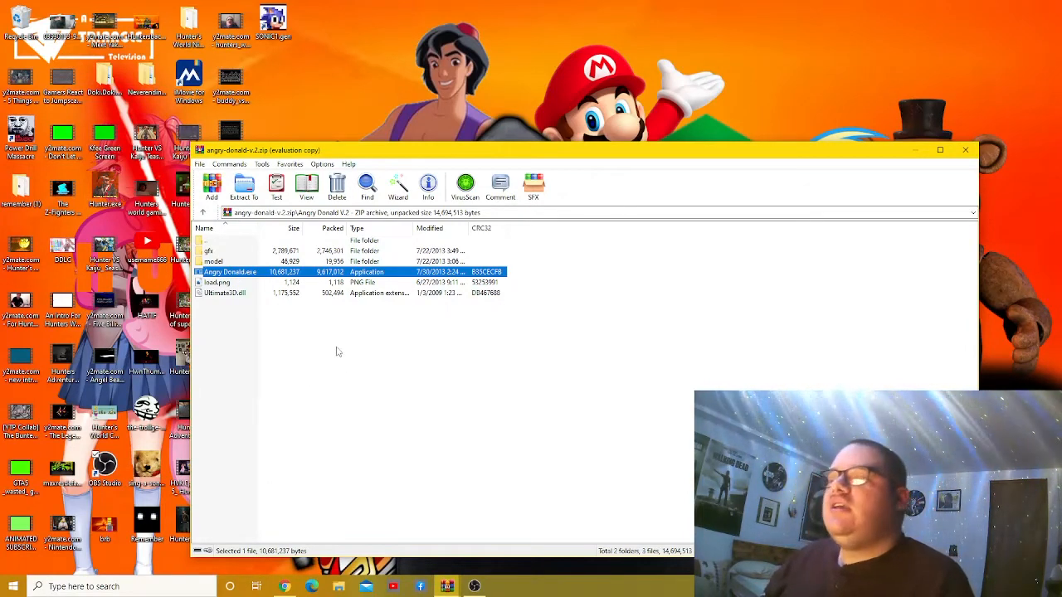
pyautogui.moveTo(677, 268)
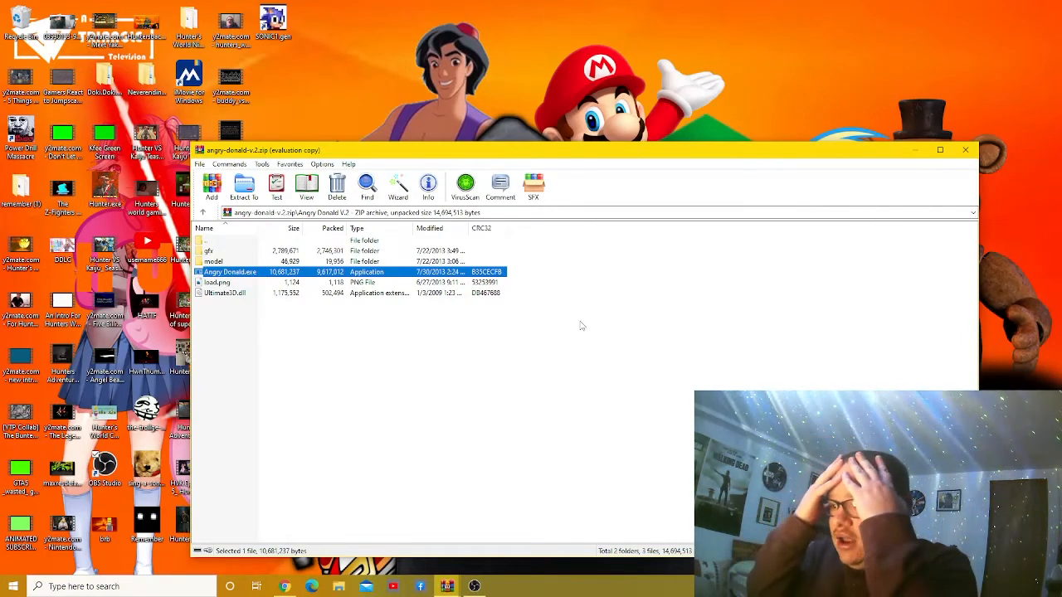
# Launch Angry Donald.exe from WinRAR fullscreen and start a run with six documents.
pyautogui.doubleClick(230, 271)
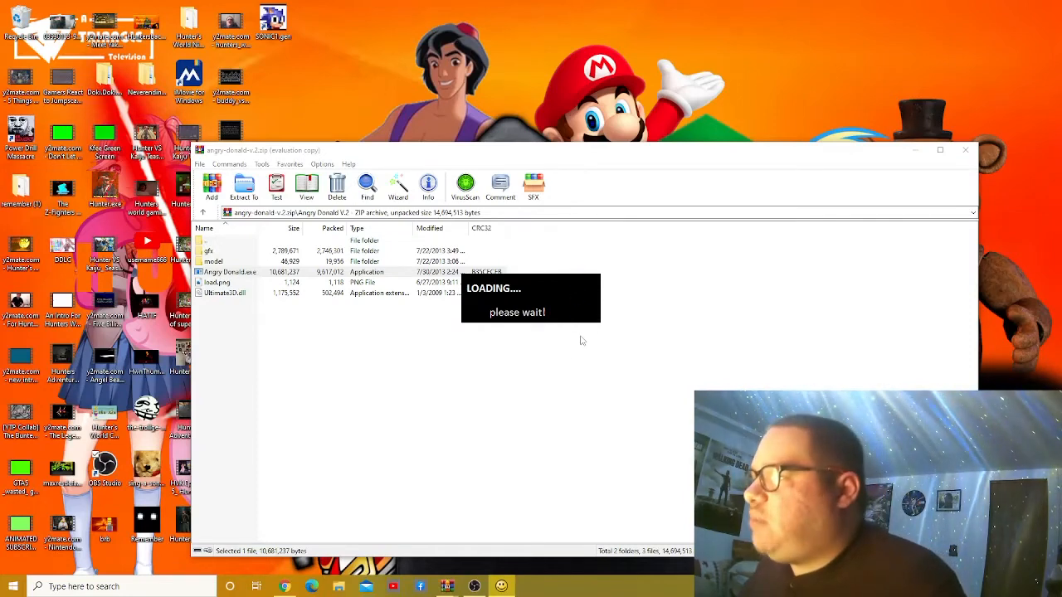
pyautogui.moveTo(565, 379)
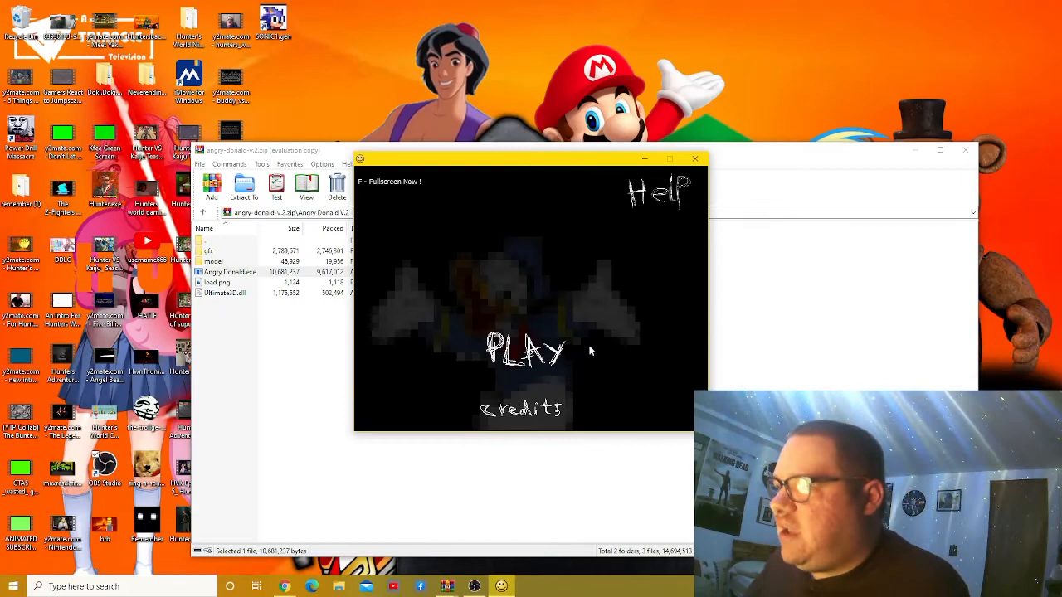
pyautogui.press('f')
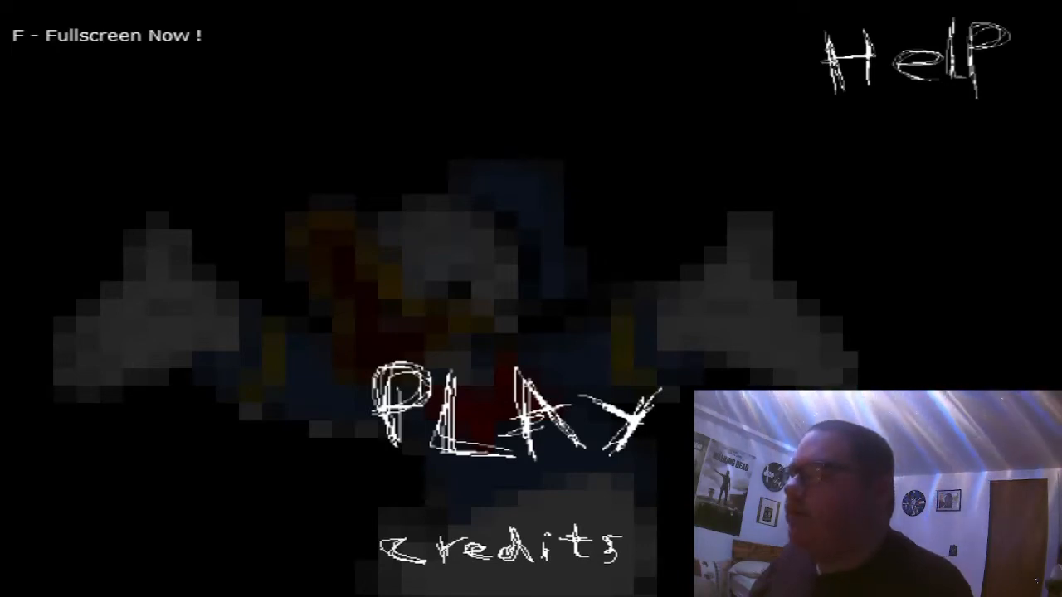
pyautogui.click(506, 423)
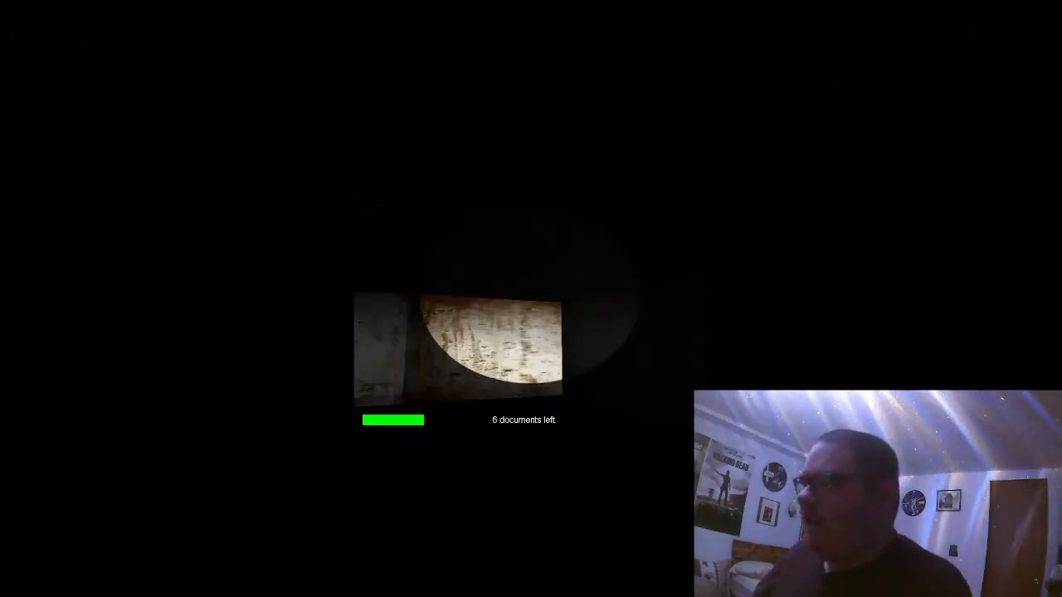